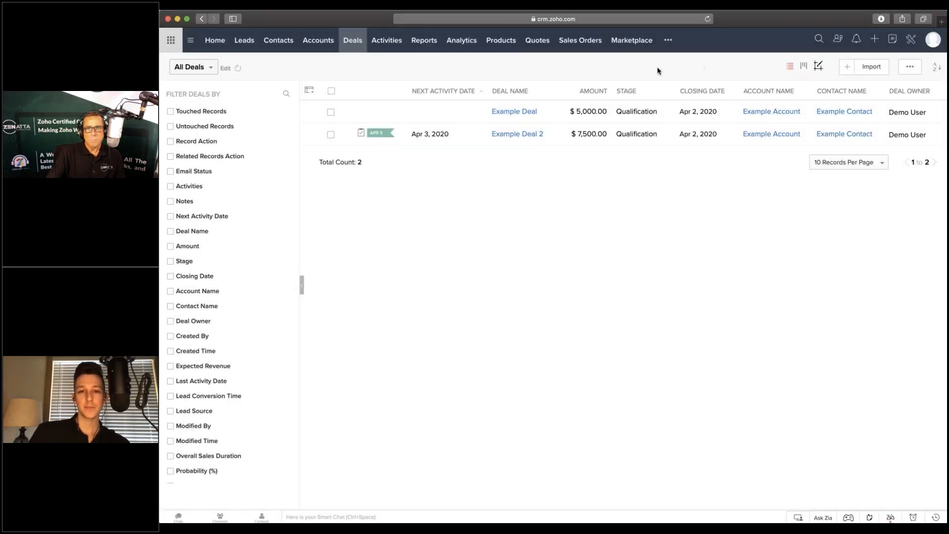
mouse_move(533, 73)
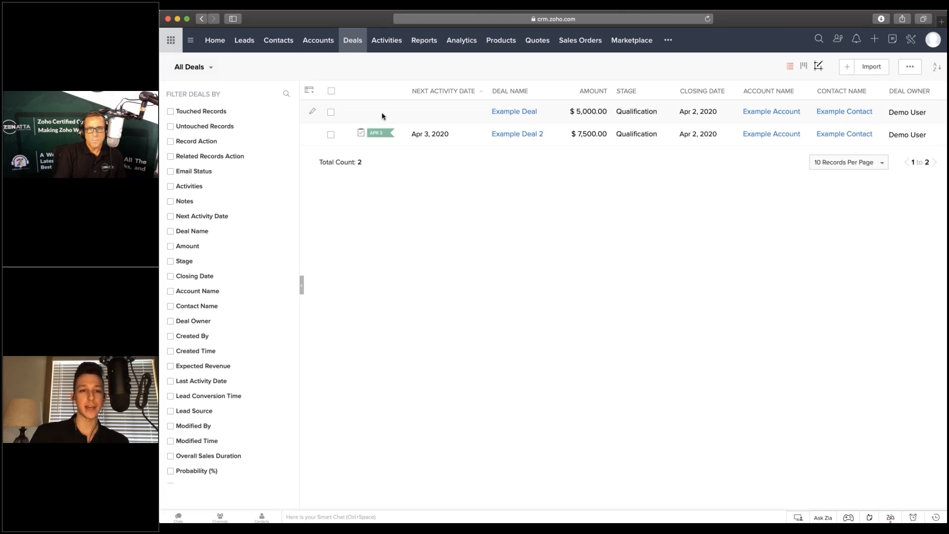
mouse_move(496, 133)
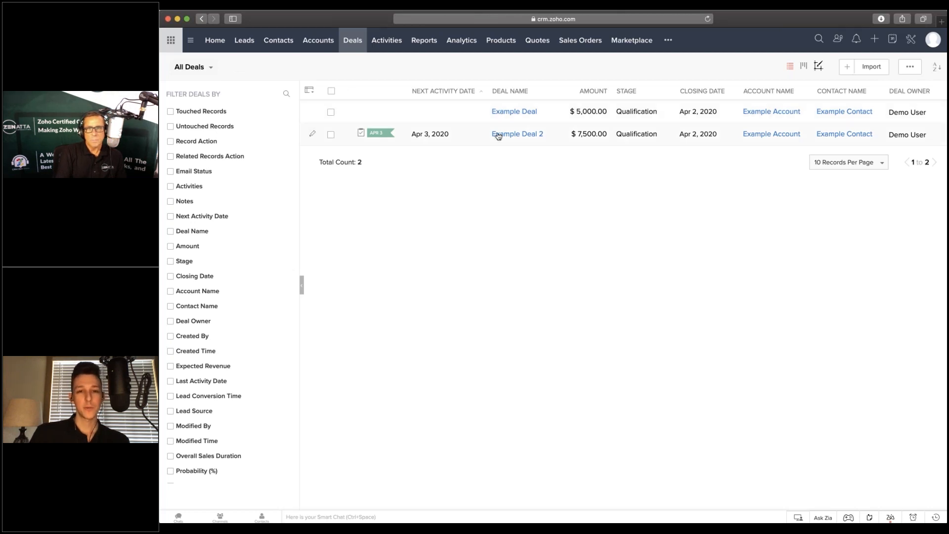
mouse_move(507, 136)
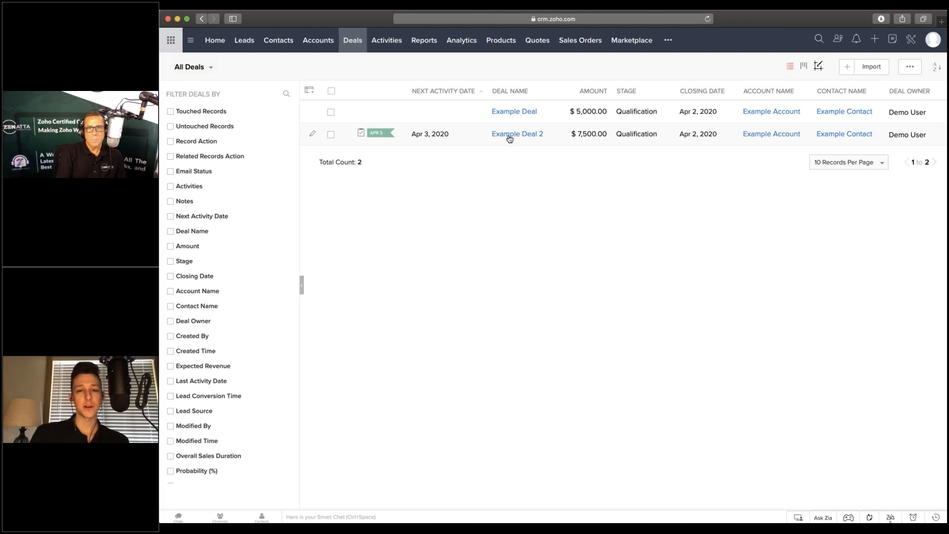
mouse_move(377, 132)
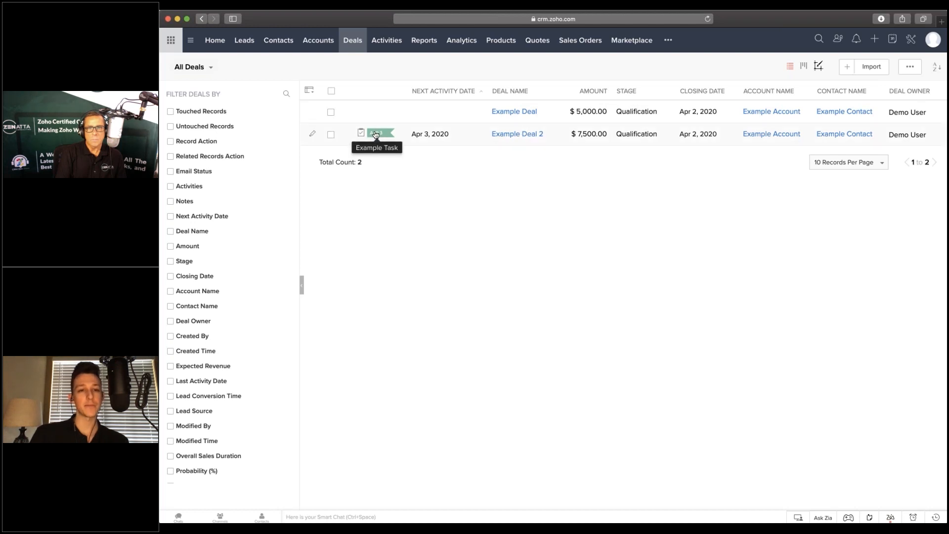
mouse_move(442, 165)
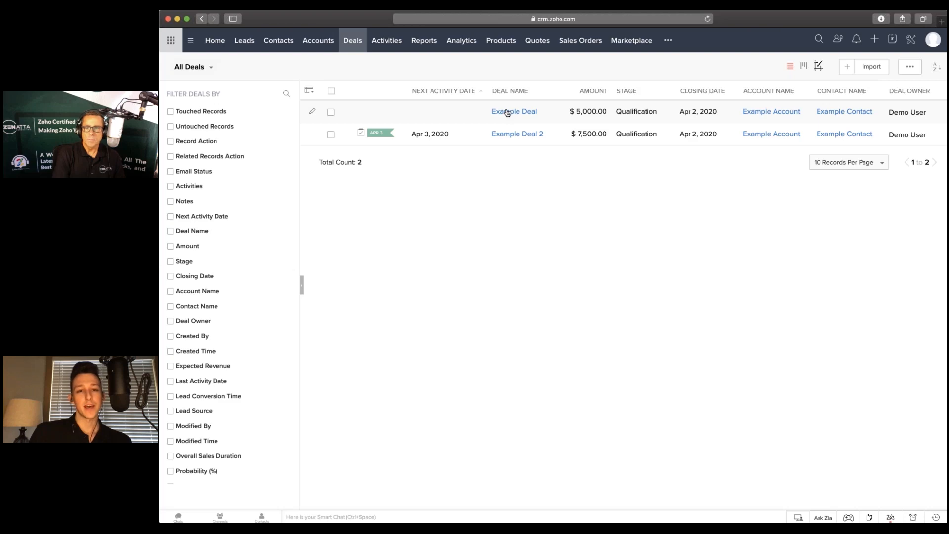
Step: From the Example Deal record, start a new task under Open Activities
left_click(513, 112)
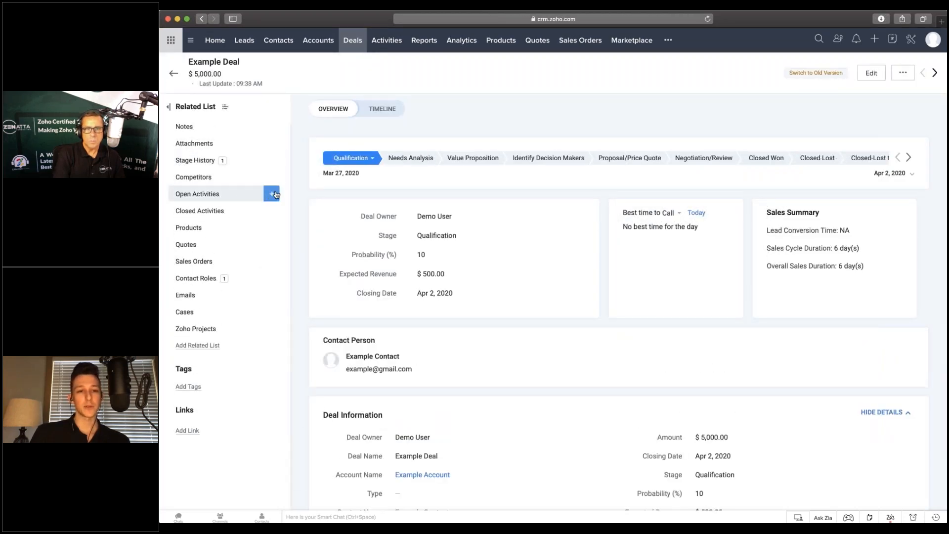
left_click(271, 194)
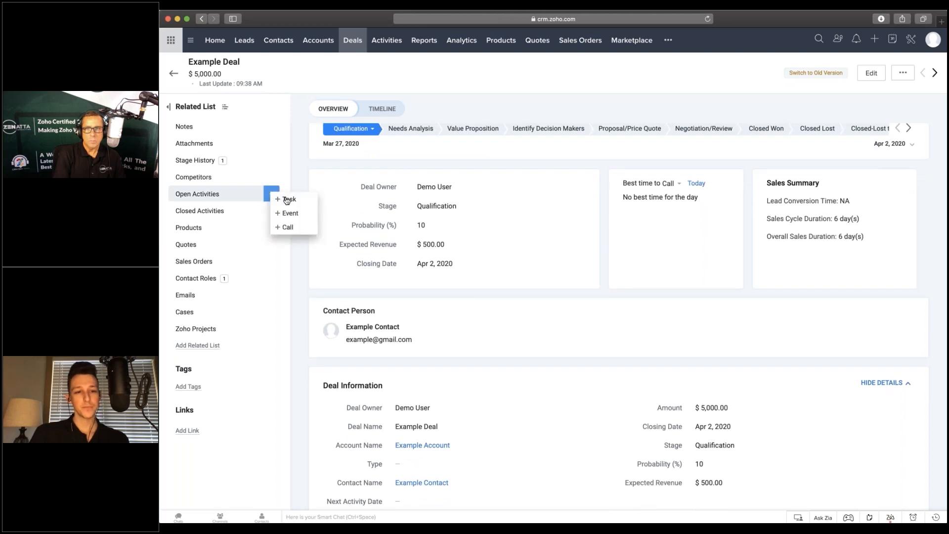
left_click(288, 199)
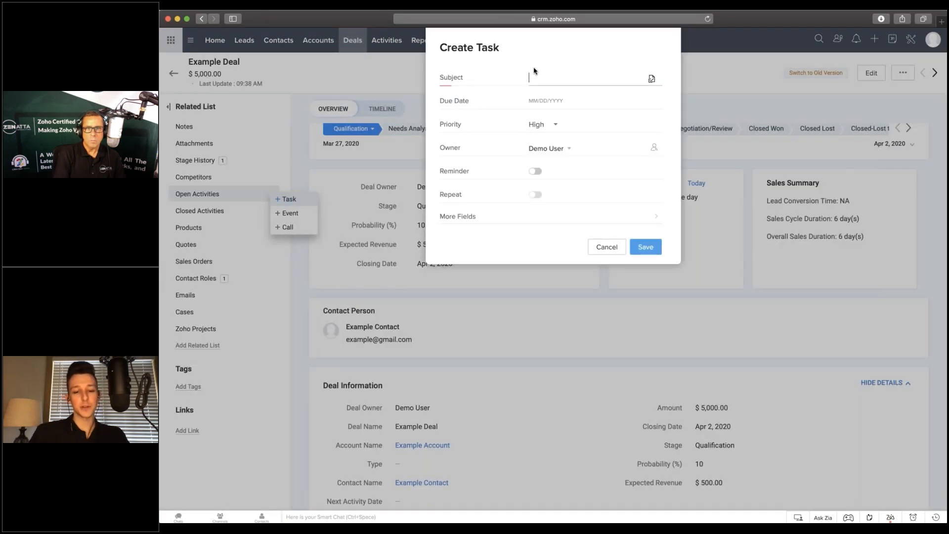
Step: Save the task with subject Example Task and due date April 1, 2020
type("Example Task")
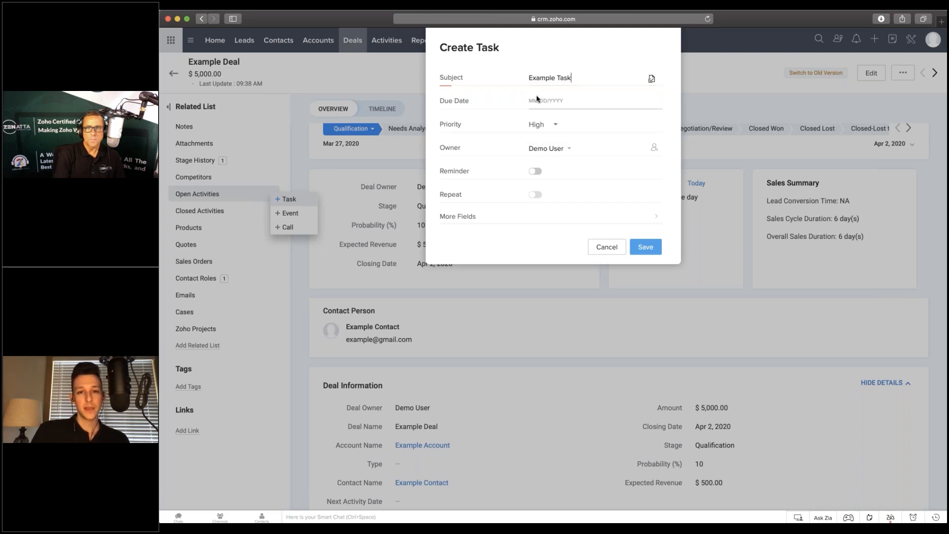
left_click(569, 101)
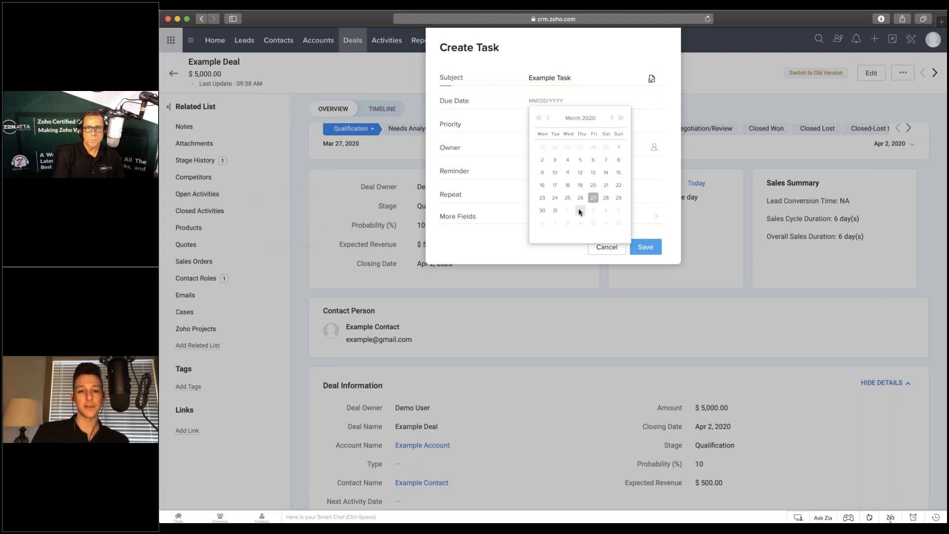
left_click(567, 209)
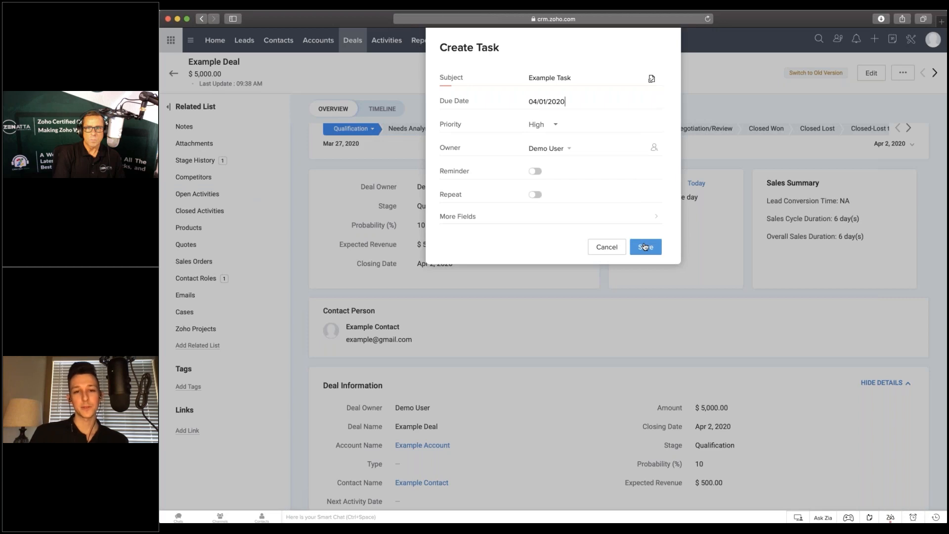
left_click(645, 246)
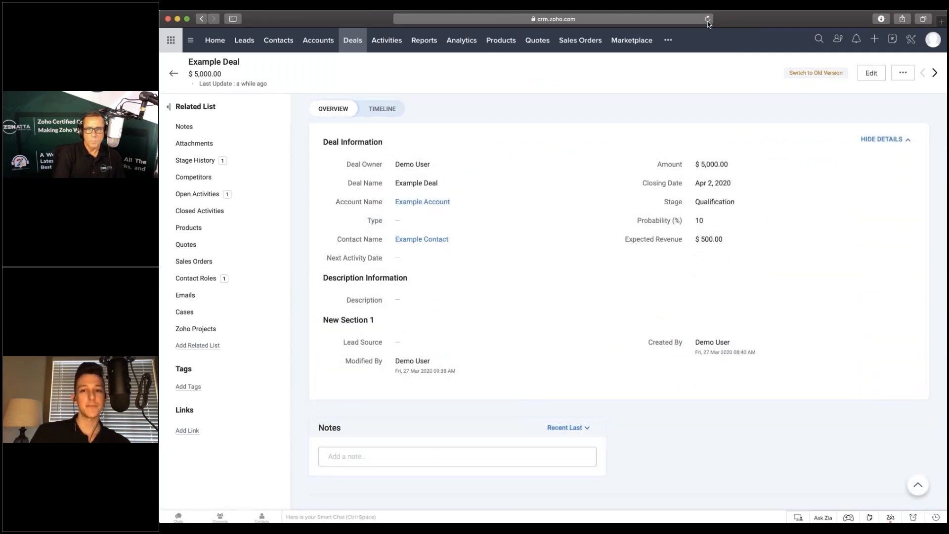
Step: Reload the deal page so Next Activity Date shows Apr 1, 2020 with Example Task as next action
left_click(706, 19)
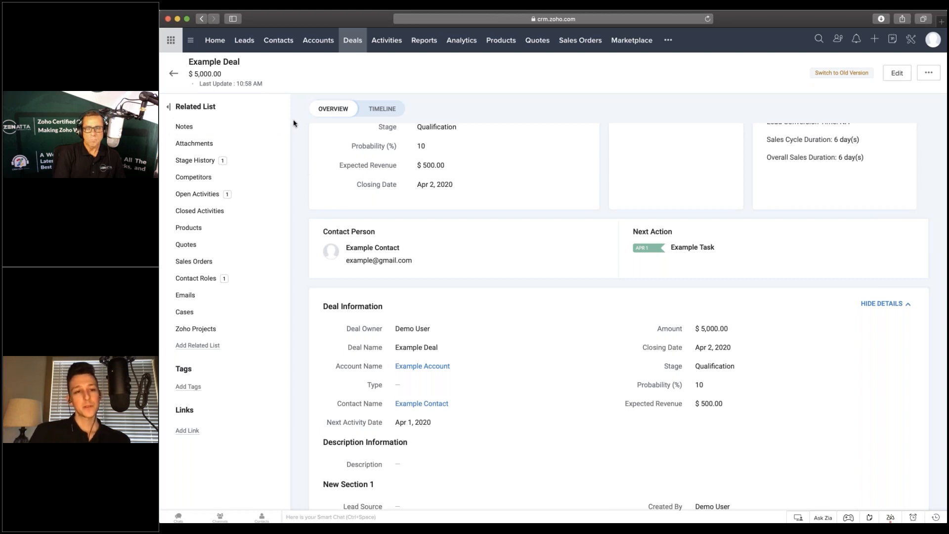
left_click(413, 422)
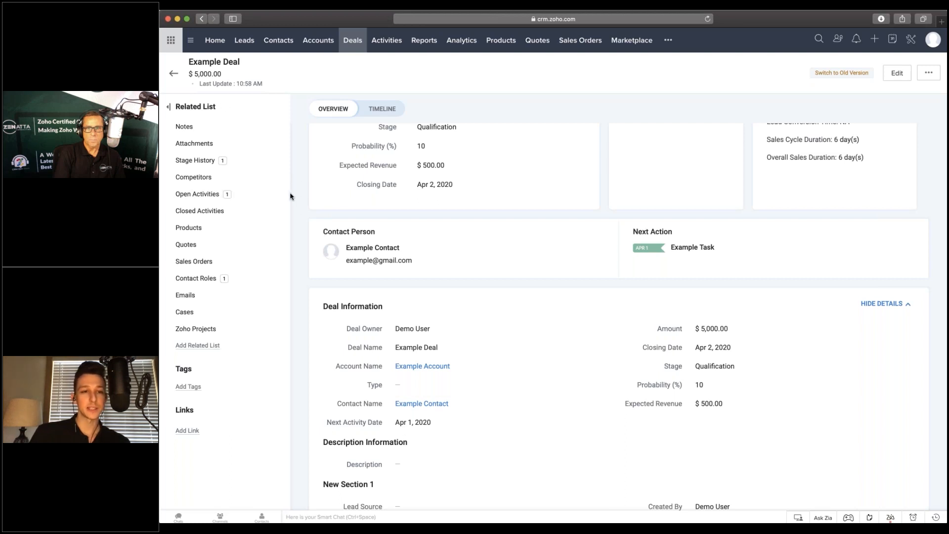
mouse_move(307, 200)
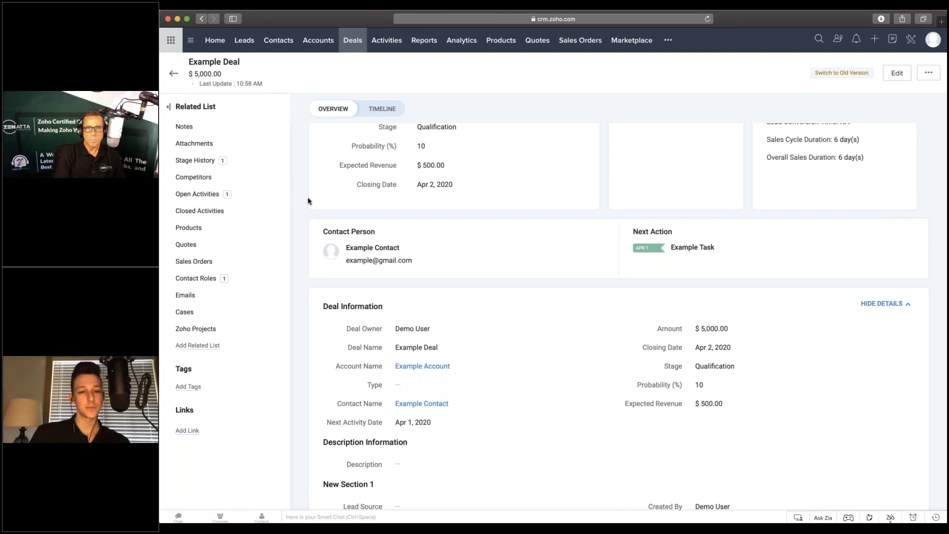
Step: Add a second task, Example Task 2, due March 30, 2020, and save it
left_click(197, 194)
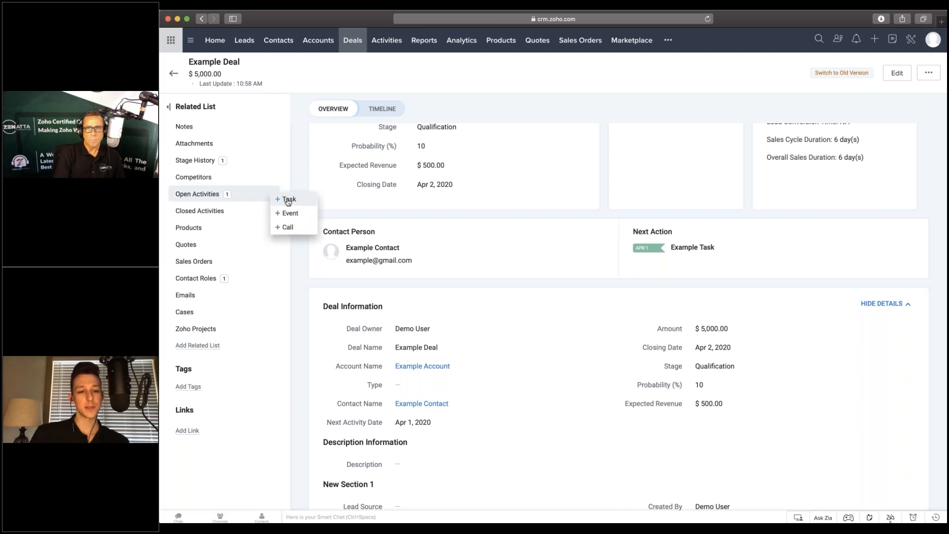
left_click(287, 199)
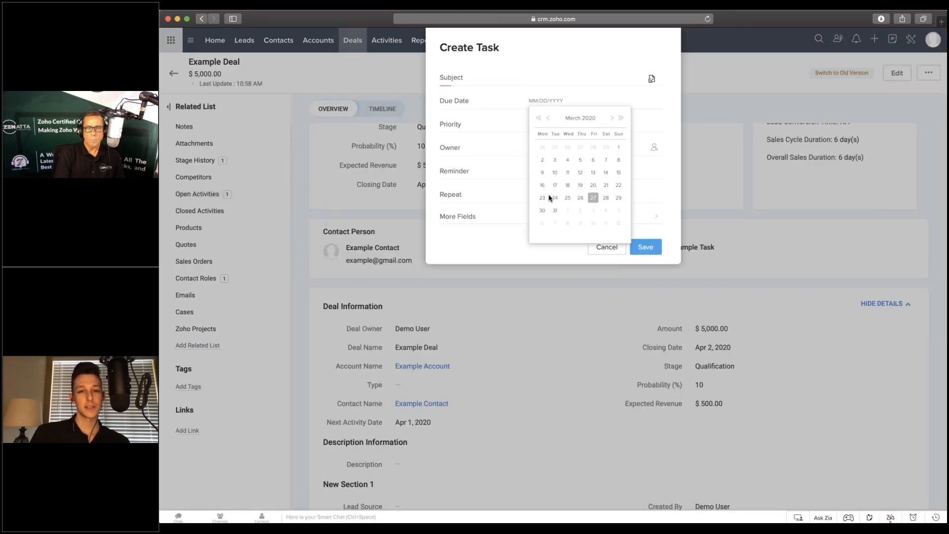
left_click(541, 210)
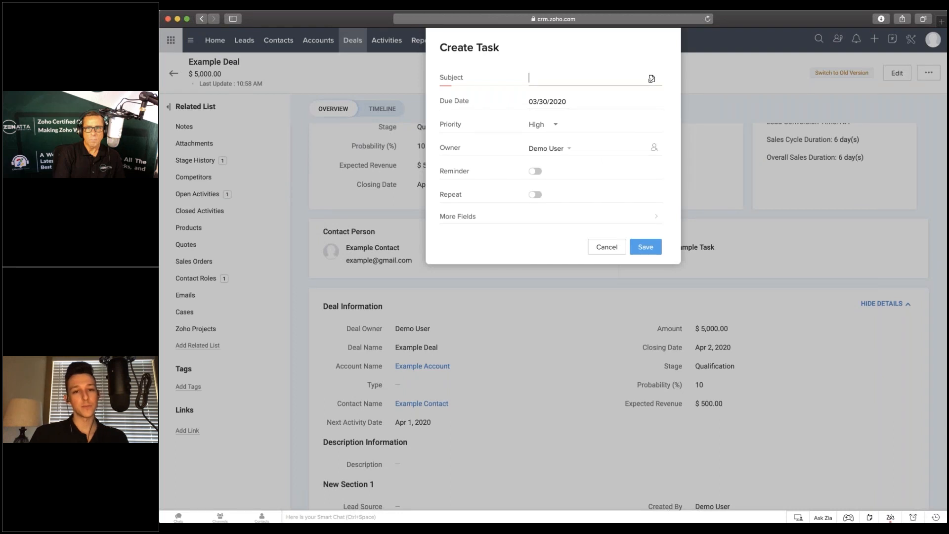
type("Example Task 2")
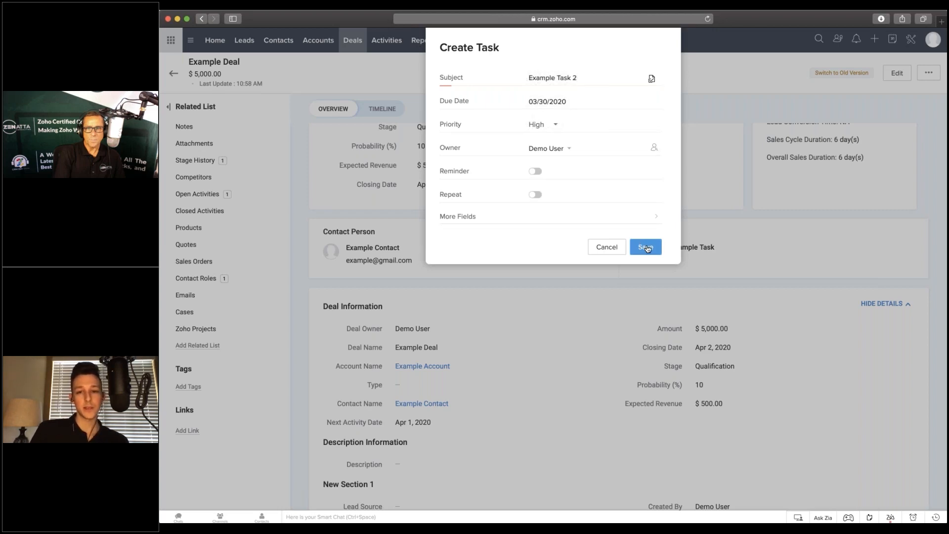
left_click(644, 248)
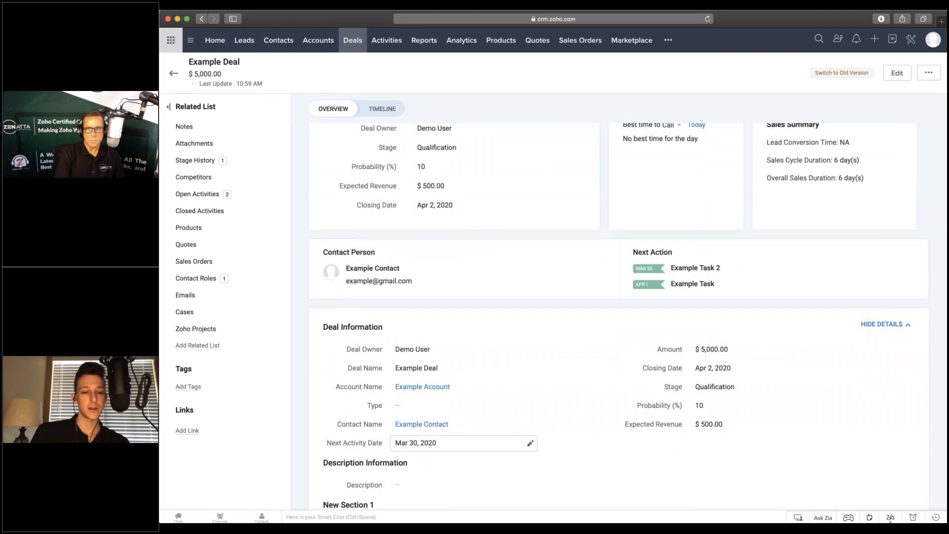
Step: Check Deal Information: Next Activity Date now reads Mar 30, 2020
scroll("down", 3)
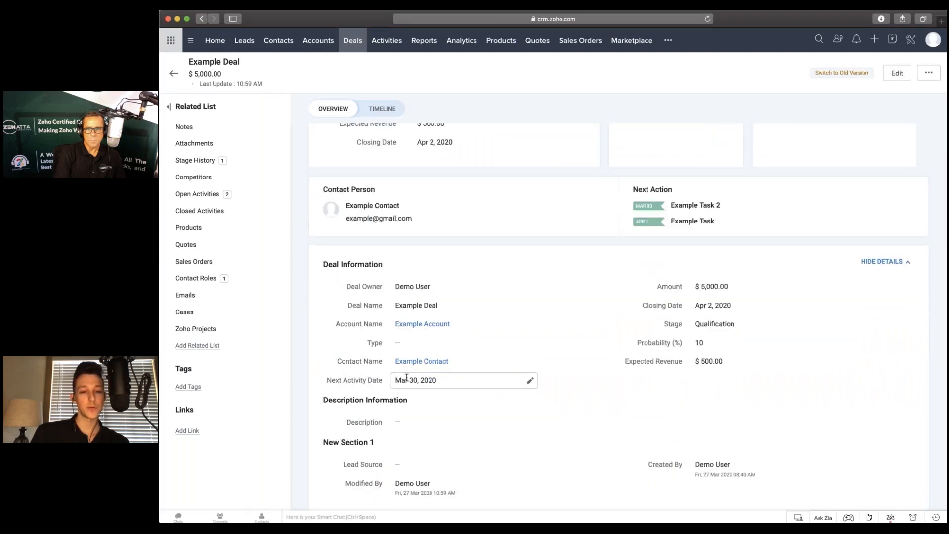
left_click(286, 207)
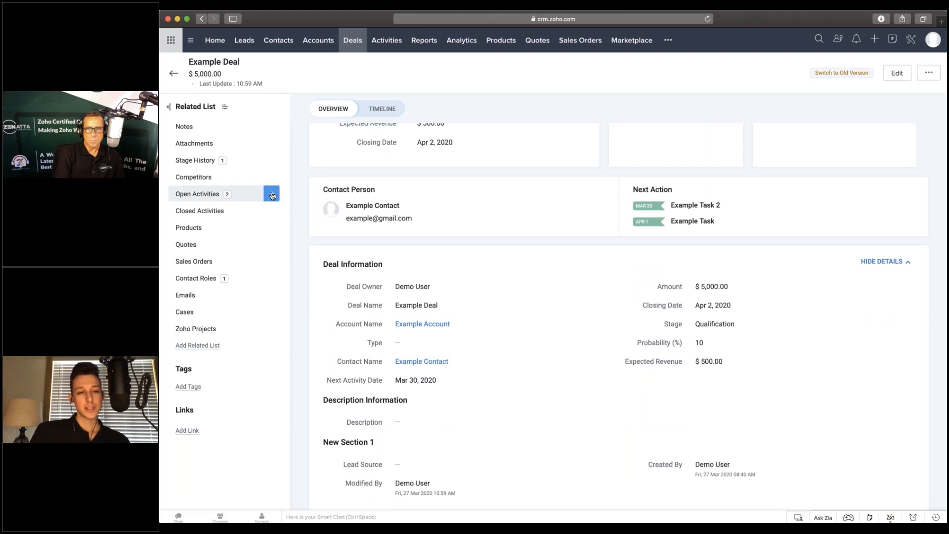
Step: Add a third task, Example 3, due Apr 10, 2020; Next Activity Date stays Mar 30, 2020
left_click(271, 194)
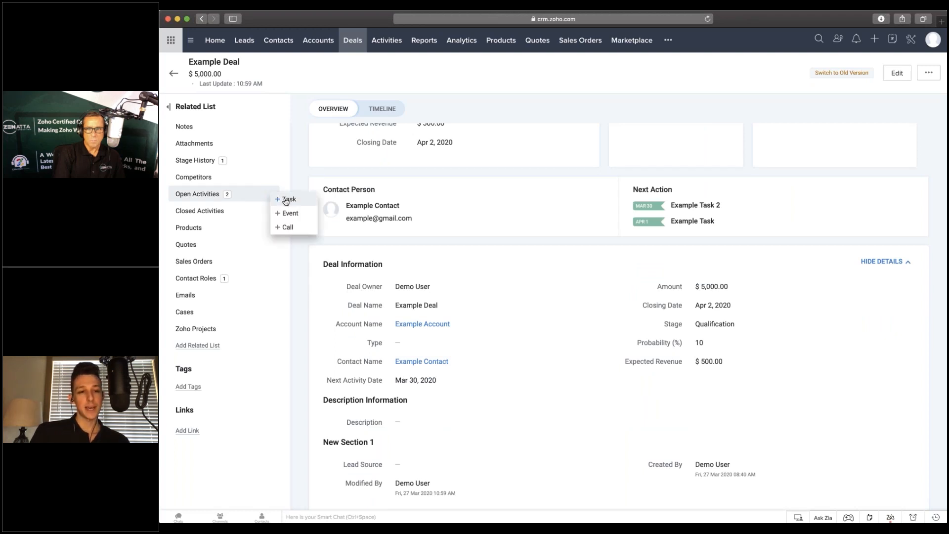
left_click(288, 199)
type("Example")
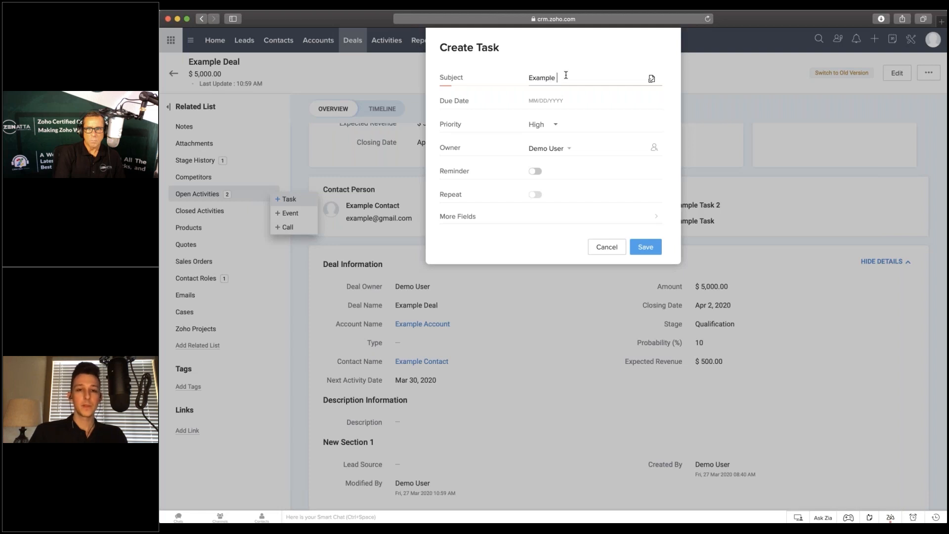
left_click(545, 101)
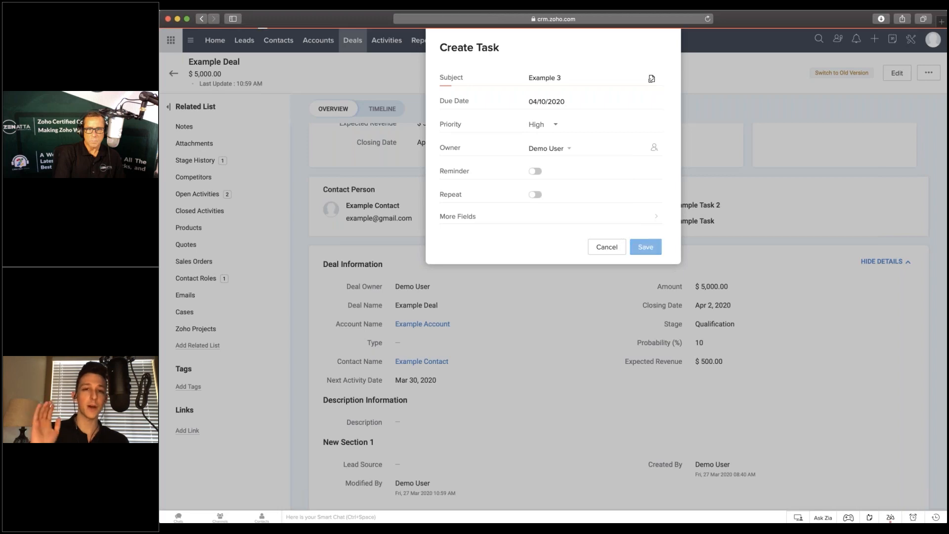
left_click(645, 247)
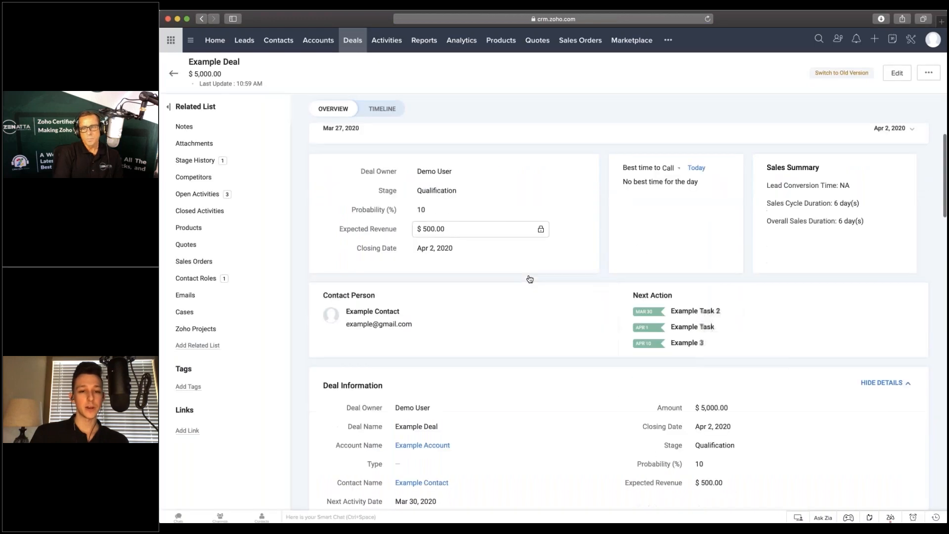
scroll("down", 3)
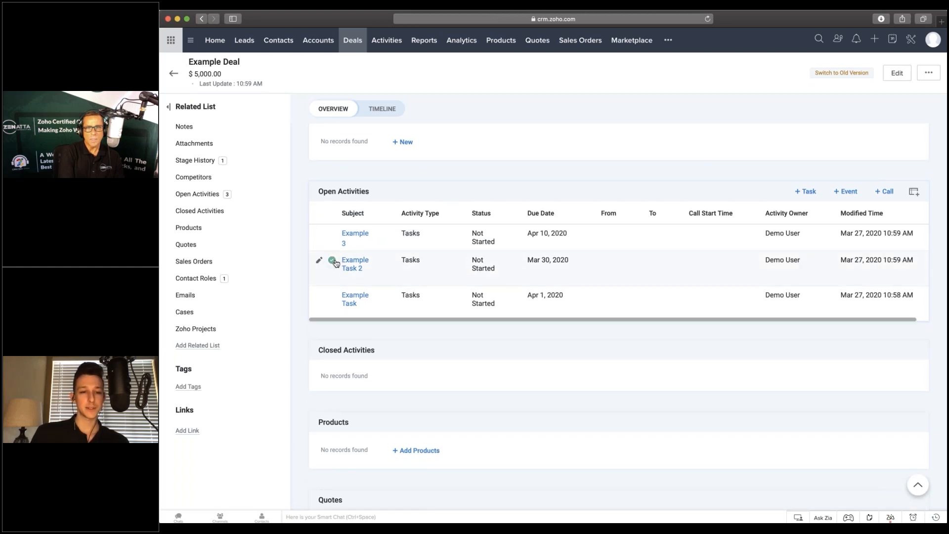
Step: Mark Example Task 2 completed and reload; Next Activity Date returns to Apr 1, 2020
left_click(332, 263)
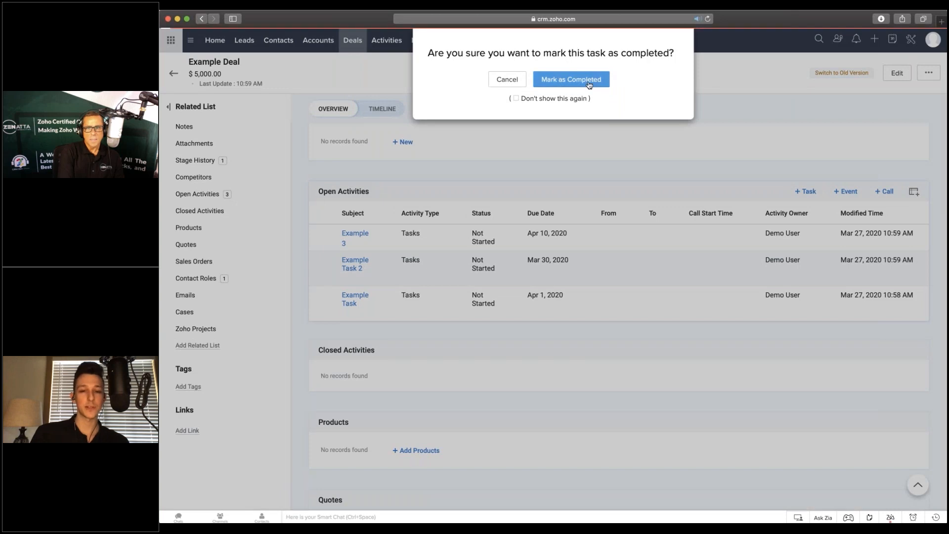
left_click(570, 79)
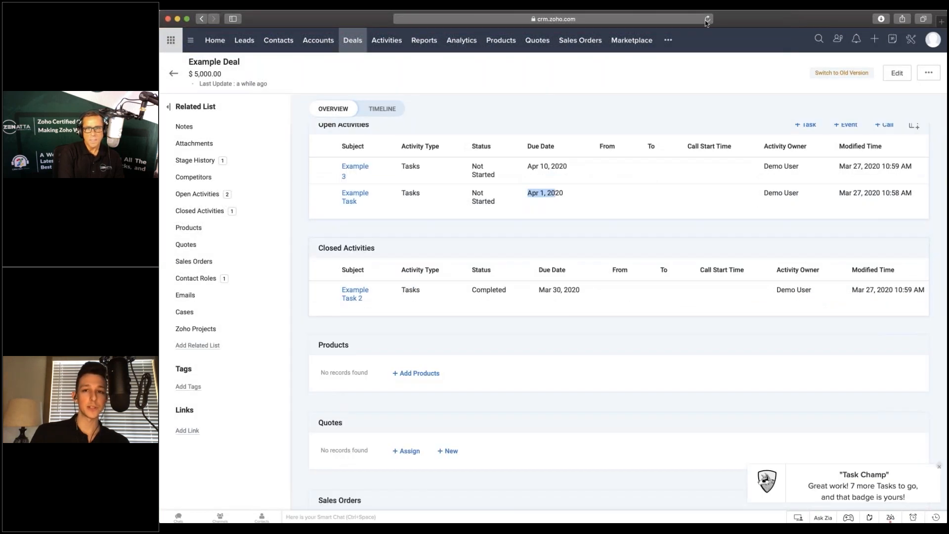
left_click(707, 18)
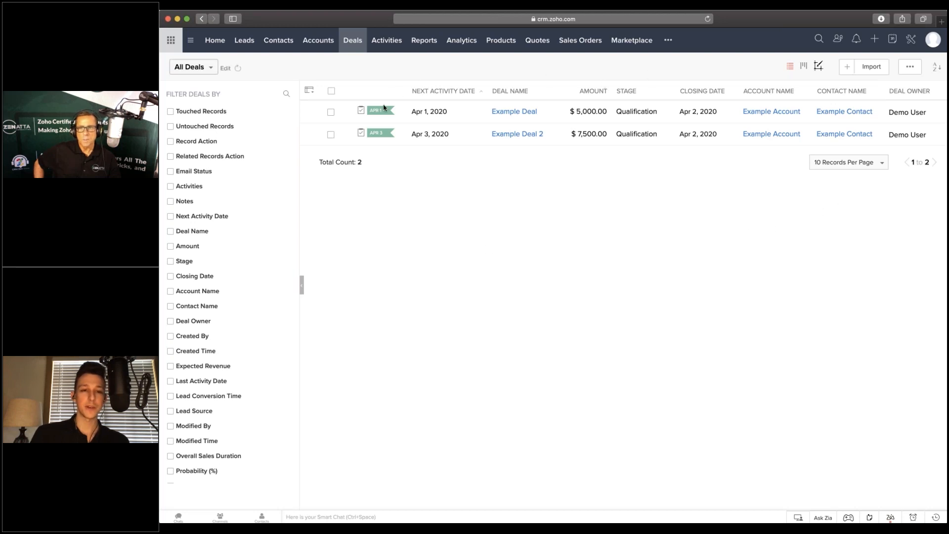
mouse_move(377, 111)
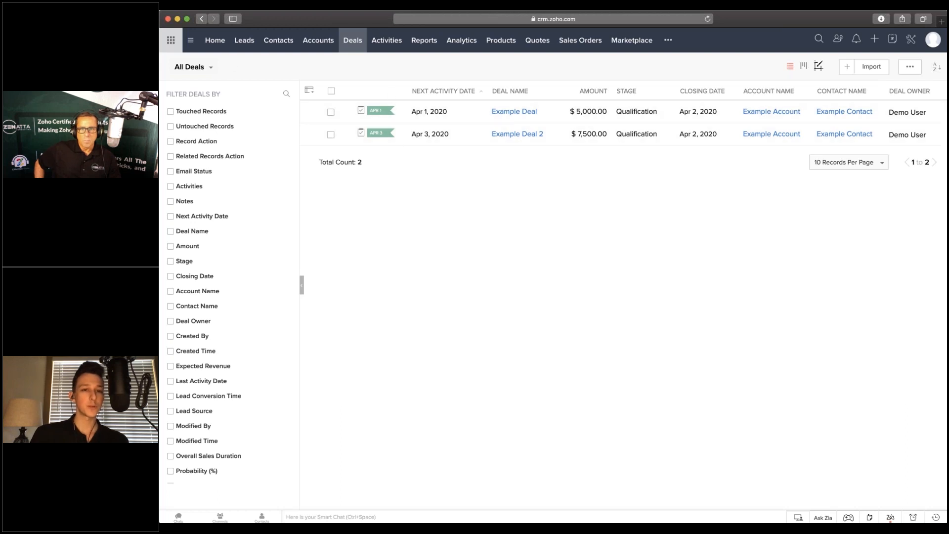
mouse_move(425, 123)
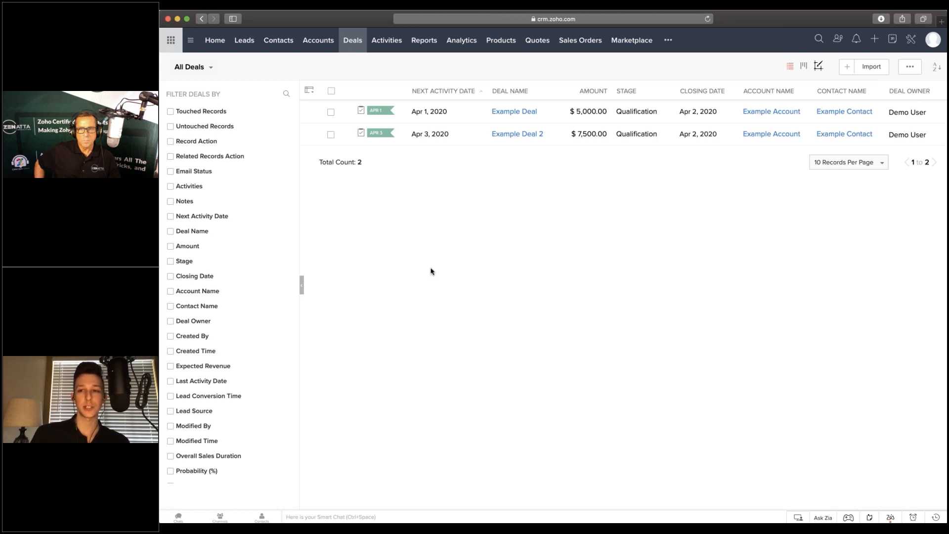
mouse_move(433, 271)
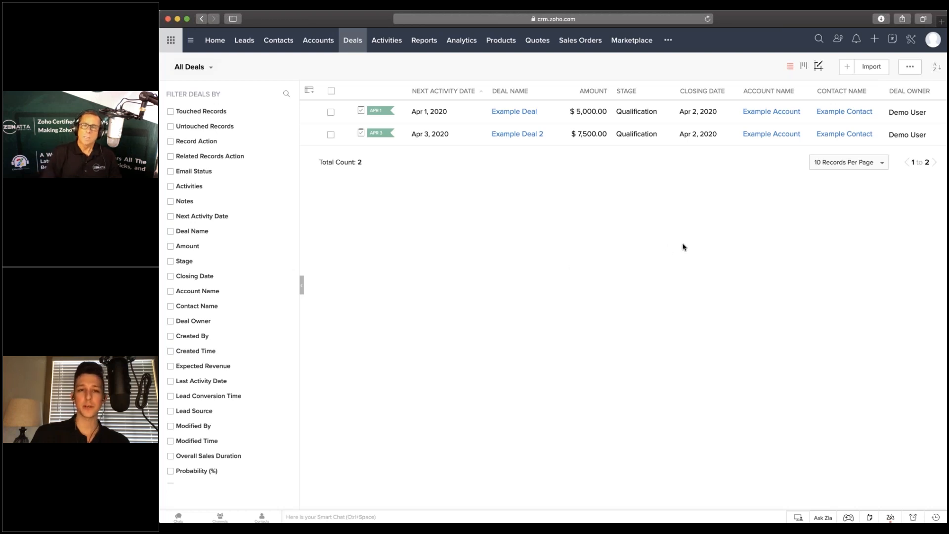
mouse_move(484, 236)
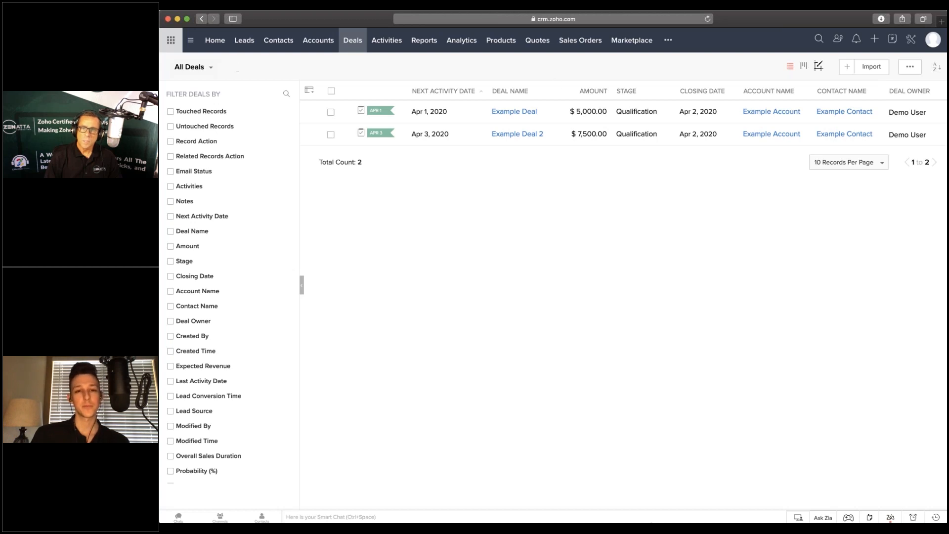
mouse_move(716, 265)
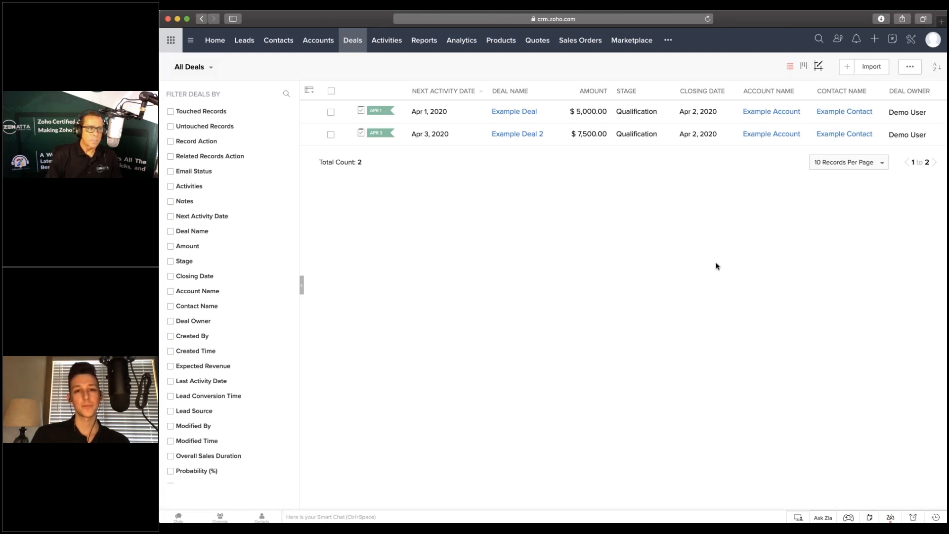
mouse_move(461, 202)
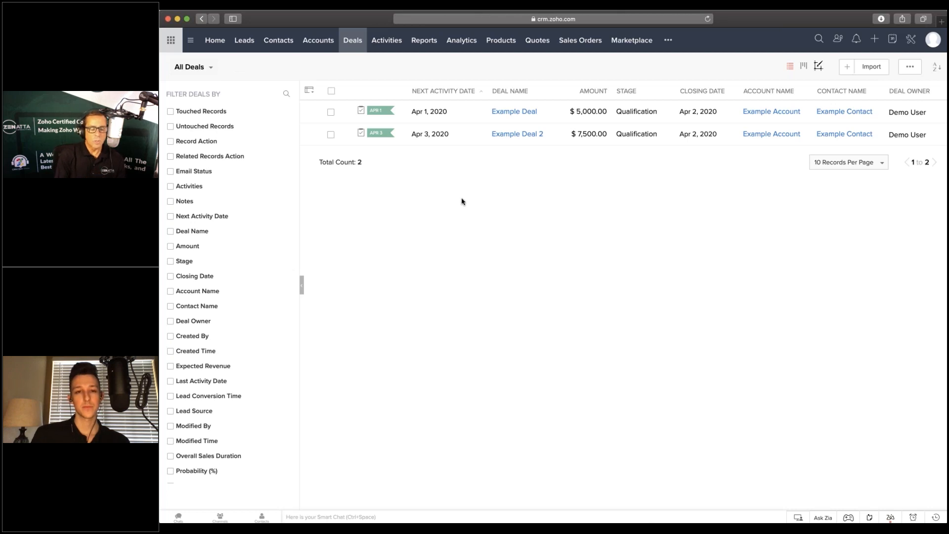
mouse_move(465, 100)
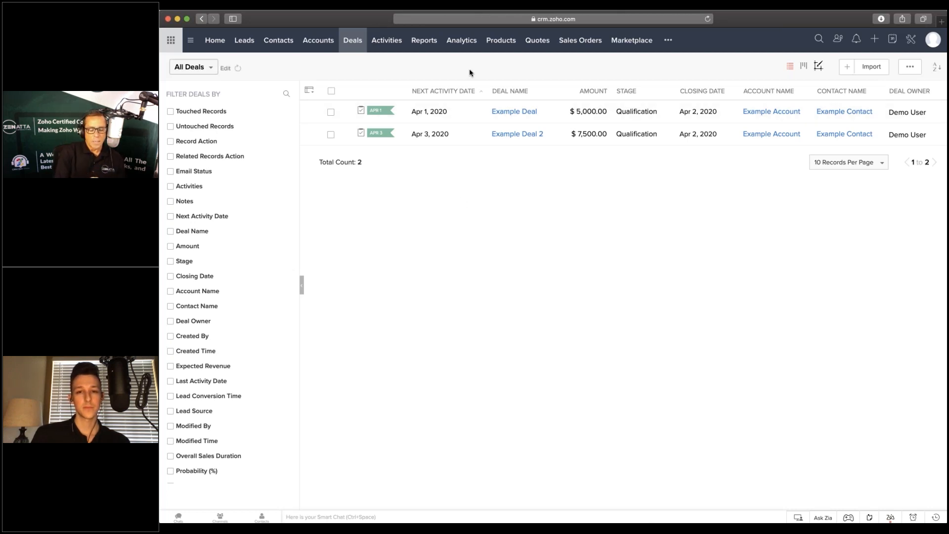
mouse_move(473, 78)
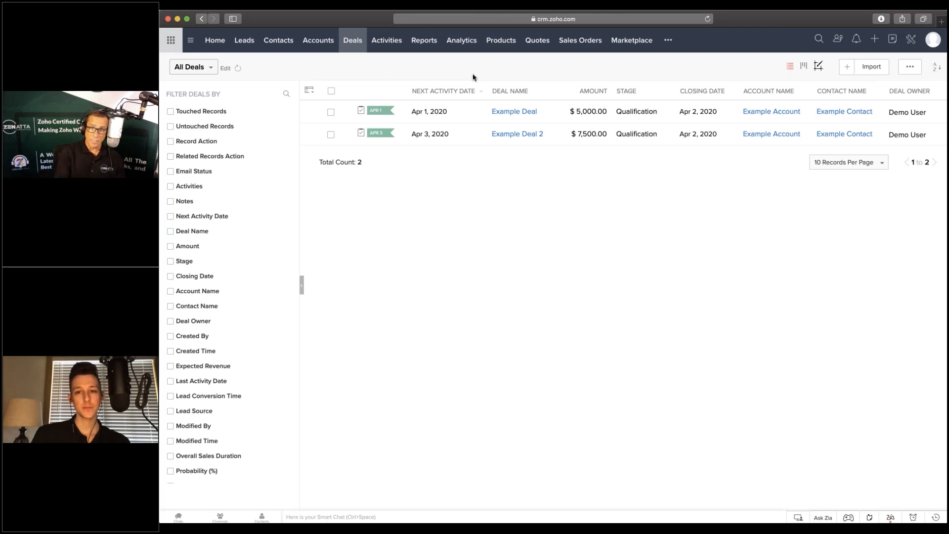
mouse_move(494, 75)
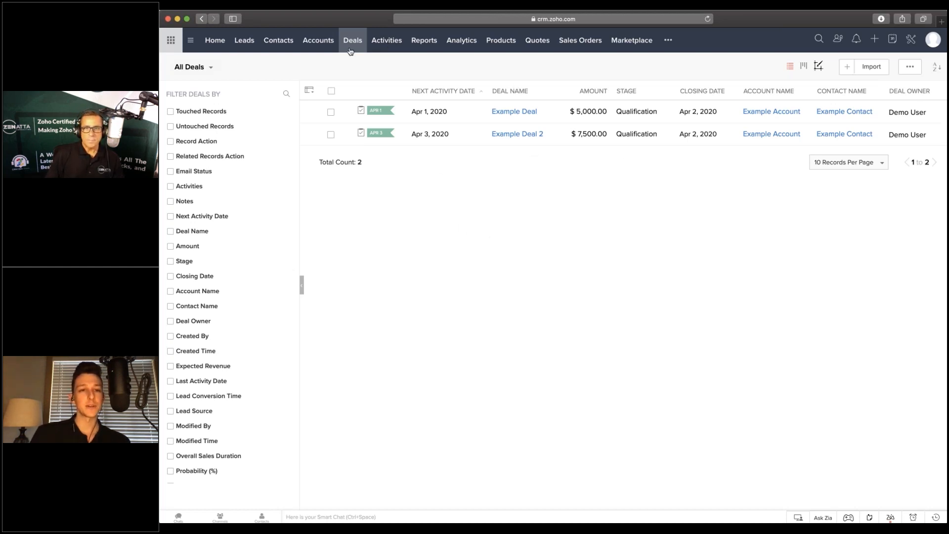
mouse_move(578, 179)
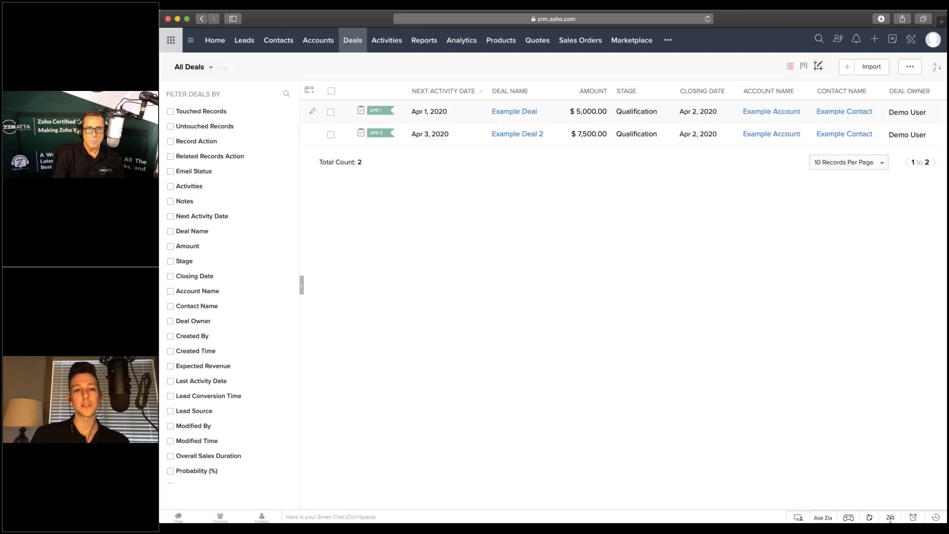
mouse_move(637, 157)
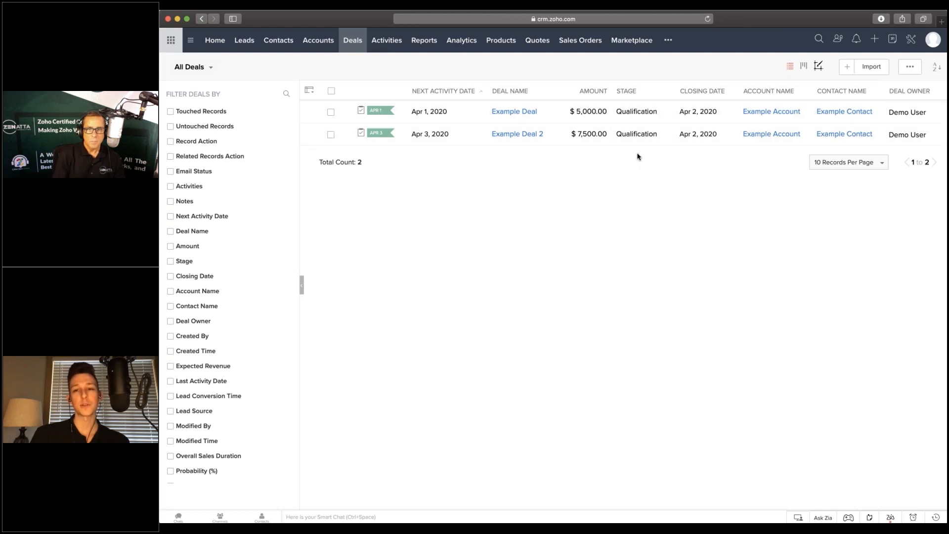